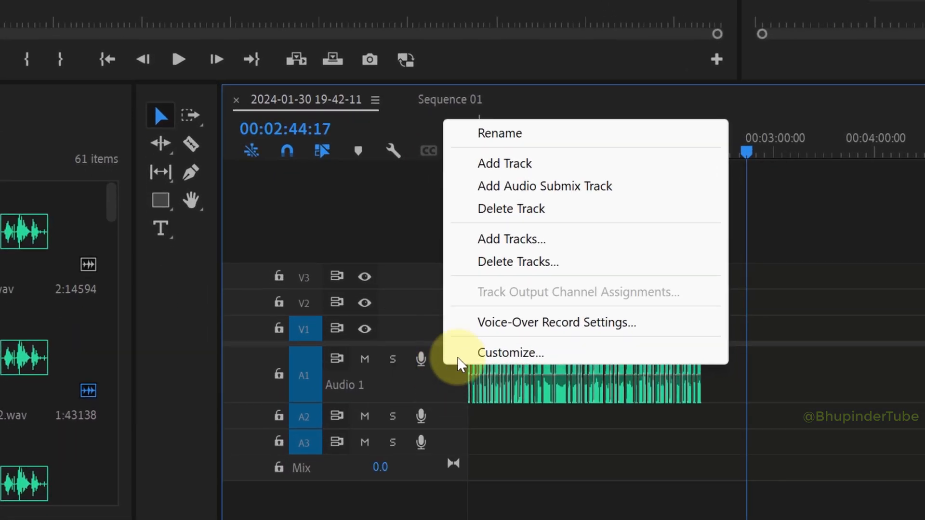
Step: Review the track header Customize option and Preferences categories, then close Premiere Pro to the desktop
{"action": "left_click", "coordinate": [556, 322]}
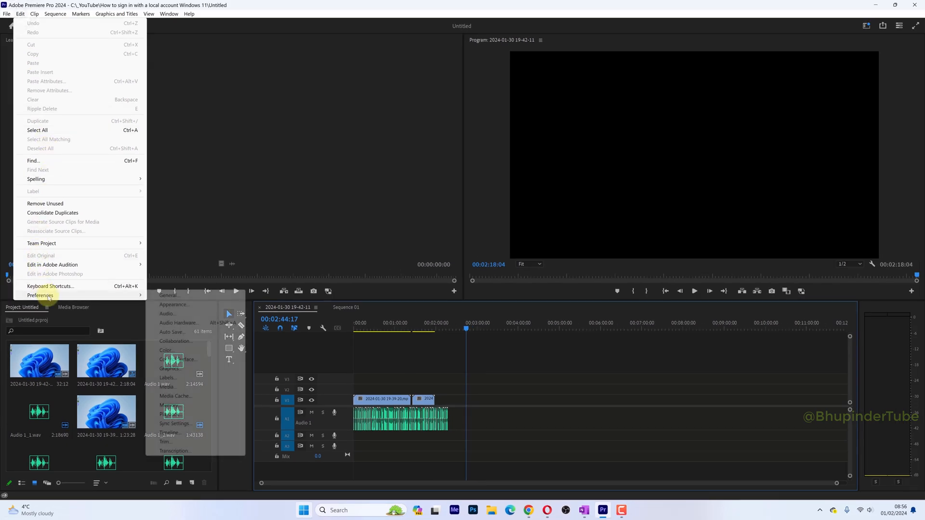
{"action": "left_click", "coordinate": [6, 13]}
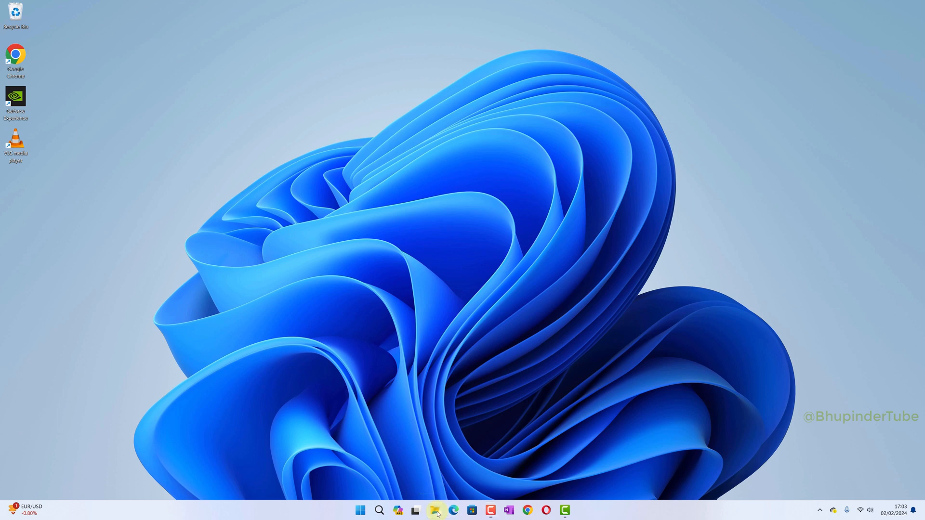
Step: Browse File Explorer into Documents > Adobe > Premiere Pro > 24.0
{"action": "left_click", "coordinate": [416, 510]}
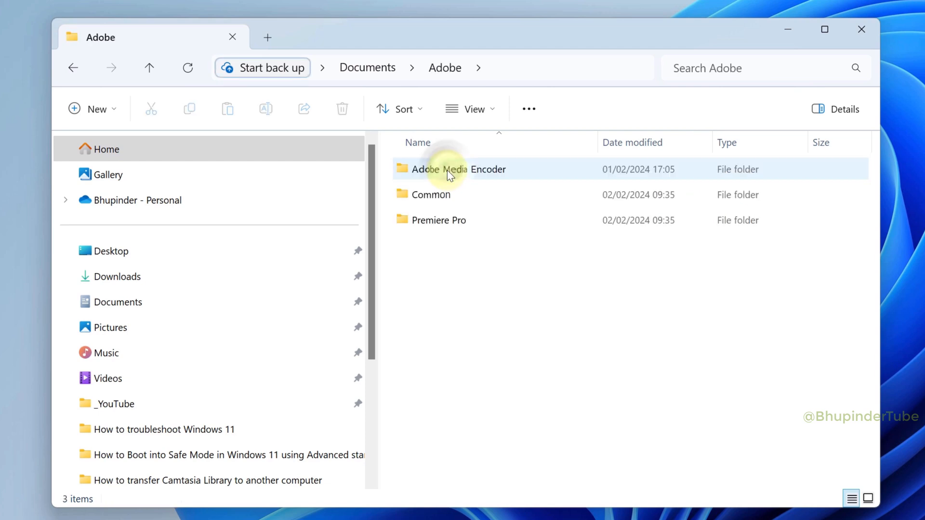
{"action": "double_click", "coordinate": [439, 221]}
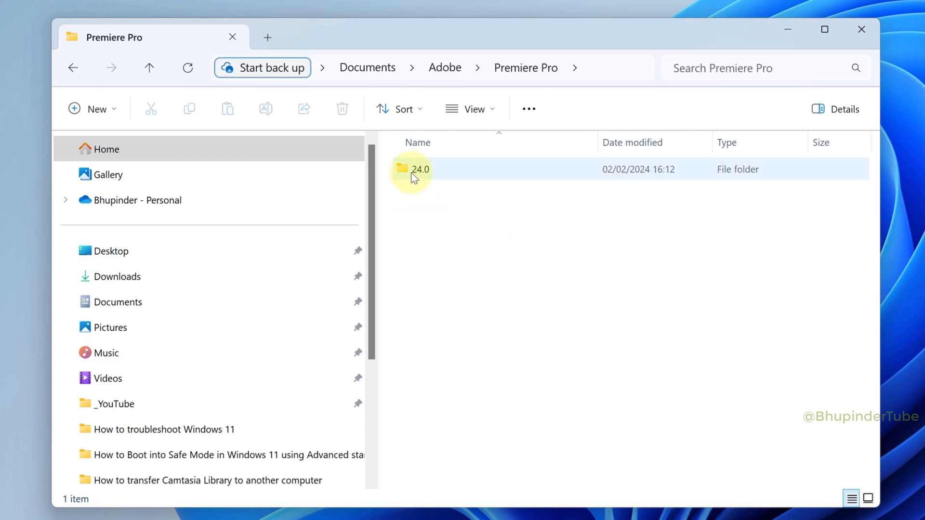
{"action": "double_click", "coordinate": [419, 169]}
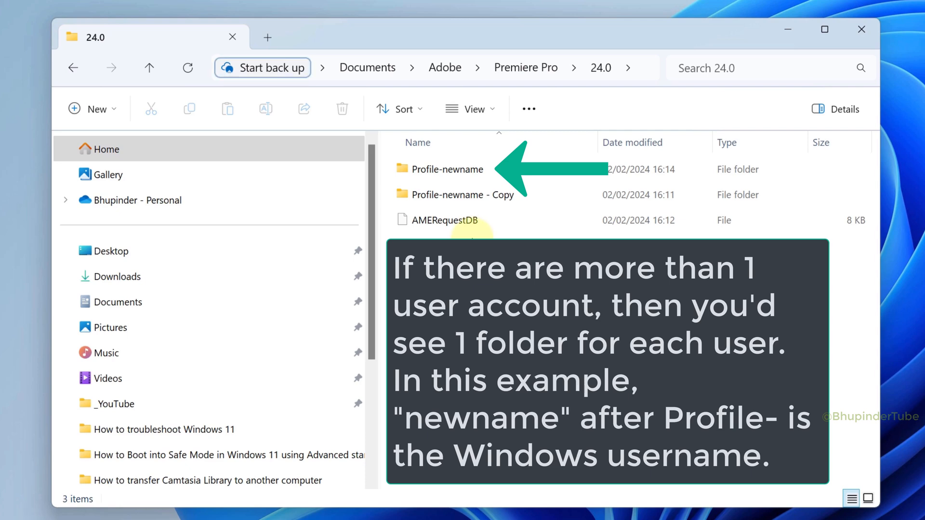
{"action": "mouse_move", "coordinate": [457, 171]}
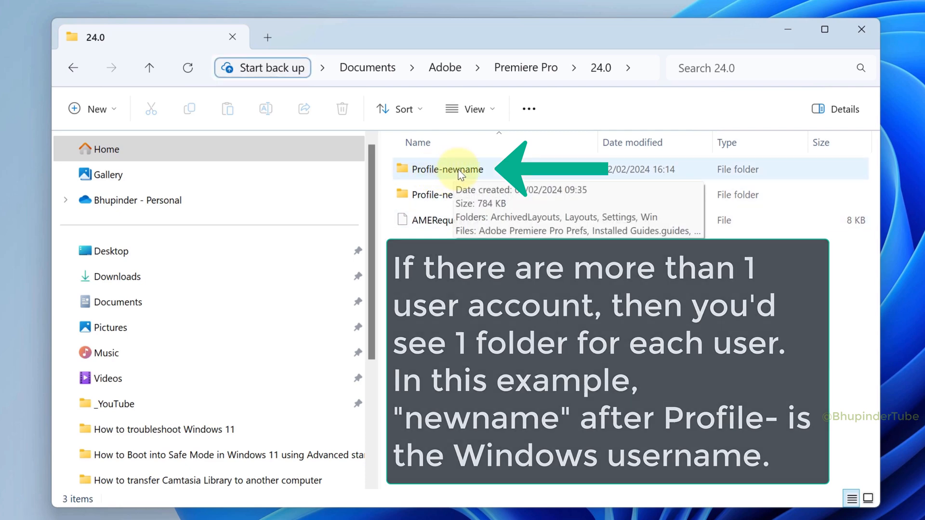
Step: Inspect the Profile-newname folder and its Settings subfolder
{"action": "double_click", "coordinate": [446, 169]}
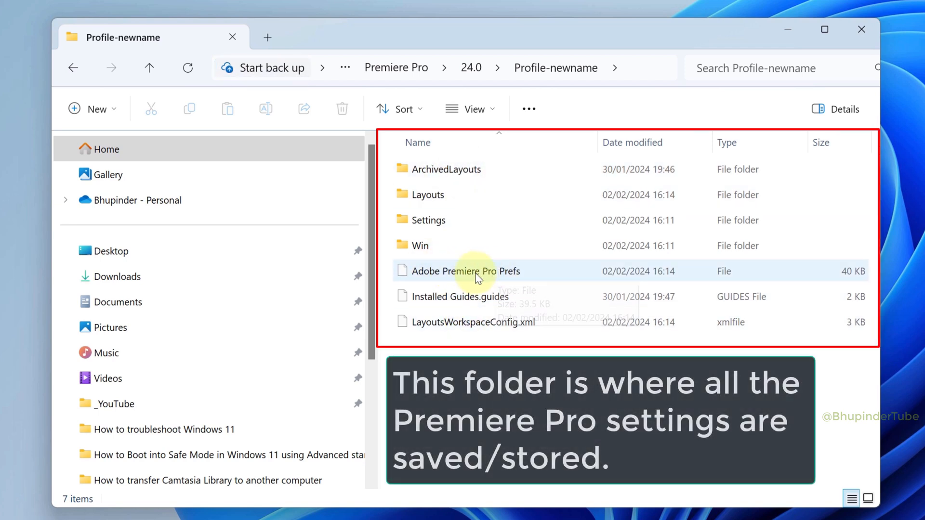
{"action": "mouse_move", "coordinate": [498, 323]}
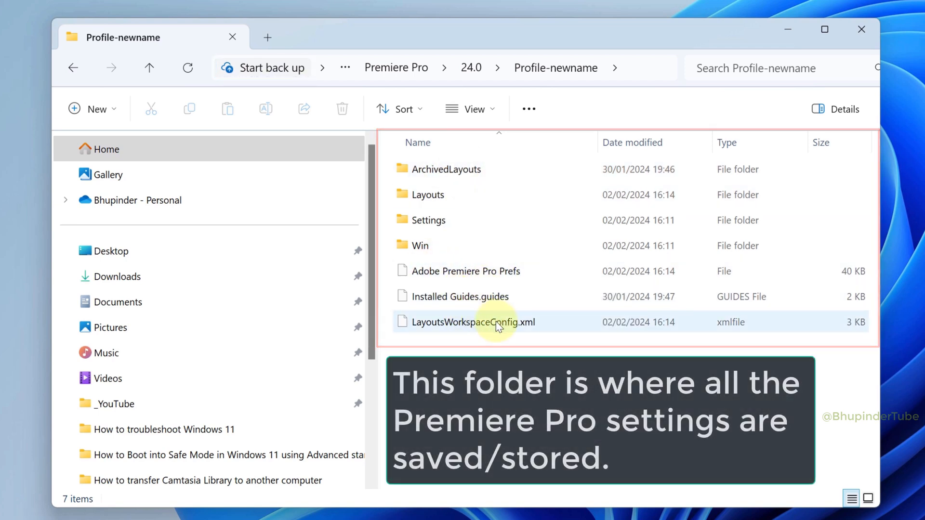
{"action": "double_click", "coordinate": [420, 246]}
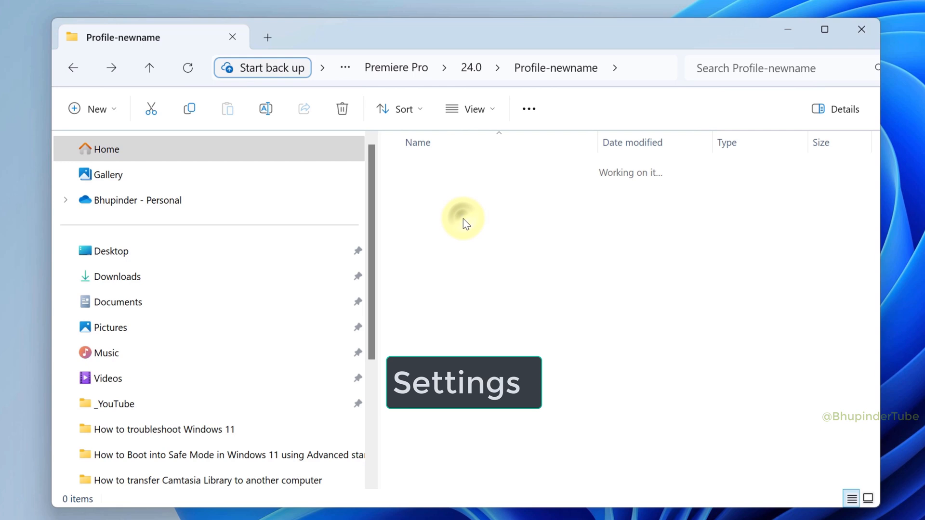
{"action": "left_click", "coordinate": [428, 220]}
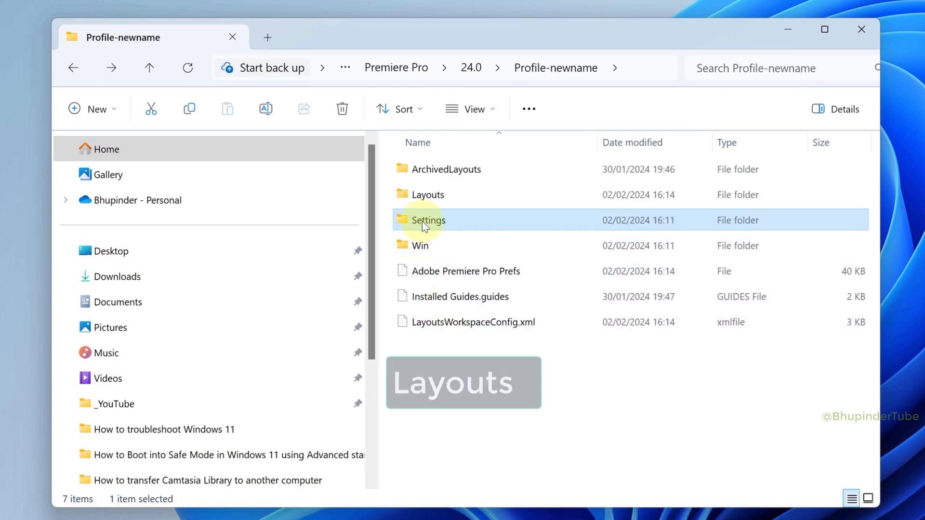
{"action": "double_click", "coordinate": [426, 195]}
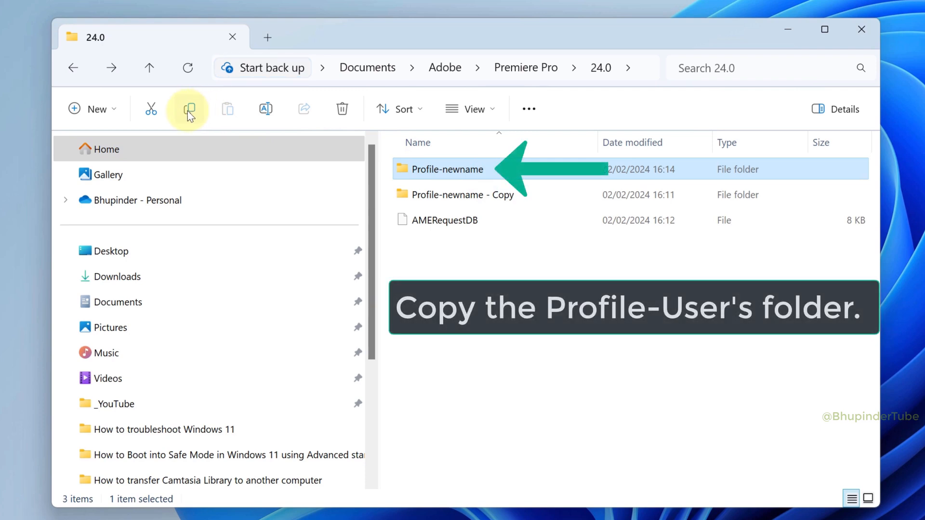
Step: Copy the Profile-newname folder from the 24.0 folder, then close the window
{"action": "left_click", "coordinate": [188, 108]}
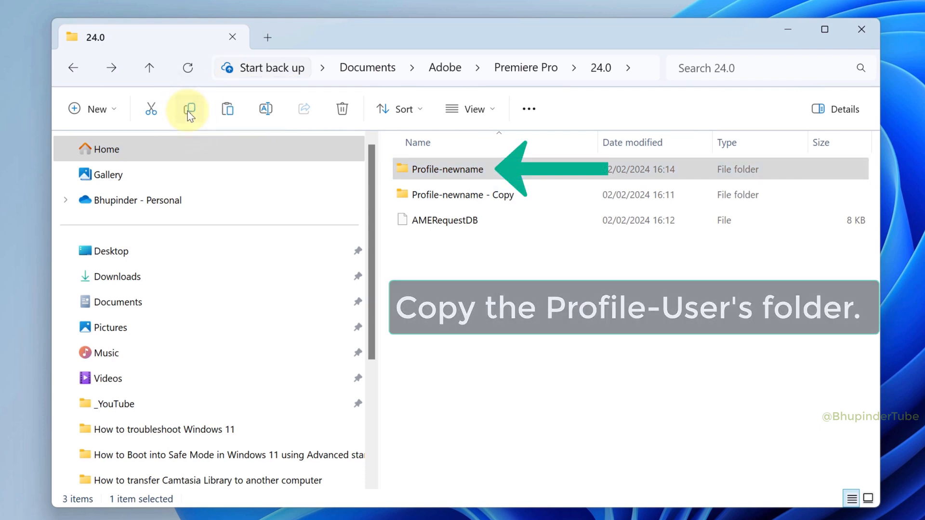
{"action": "left_click", "coordinate": [109, 399]}
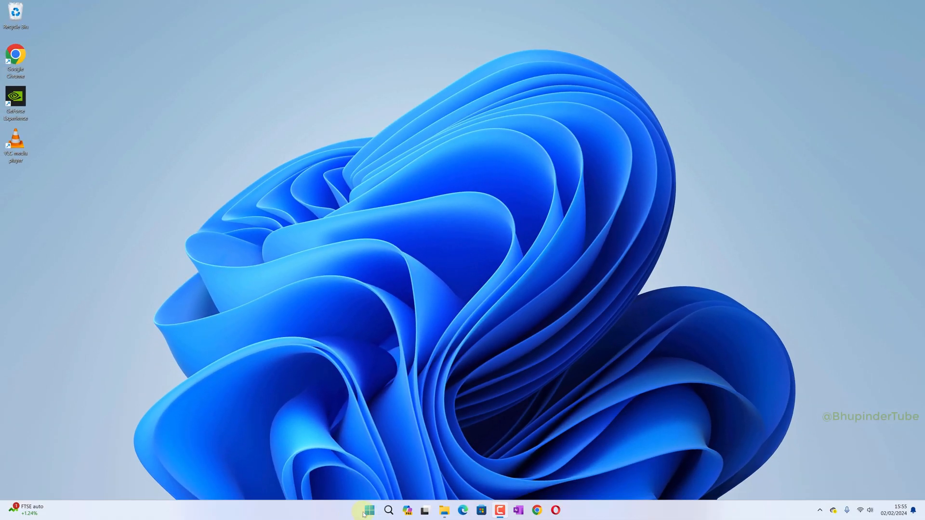
Step: Launch Adobe Premiere Pro 2024 from All apps, then close it to bring up the save prompt
{"action": "left_click", "coordinate": [368, 510]}
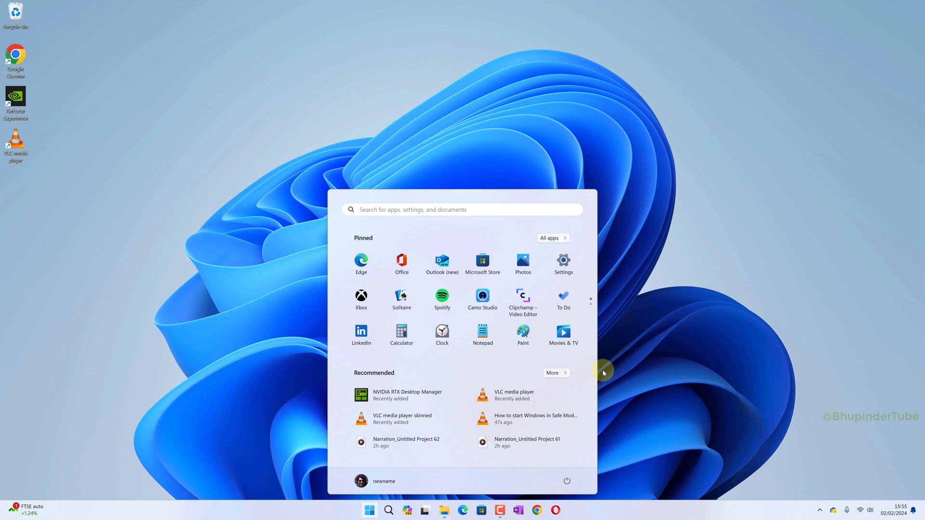
{"action": "left_click", "coordinate": [552, 238]}
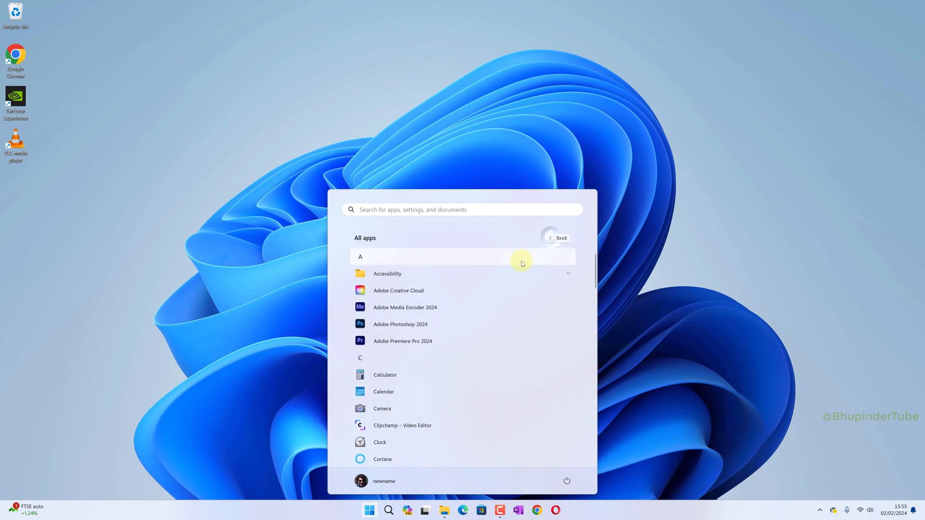
{"action": "mouse_move", "coordinate": [404, 346]}
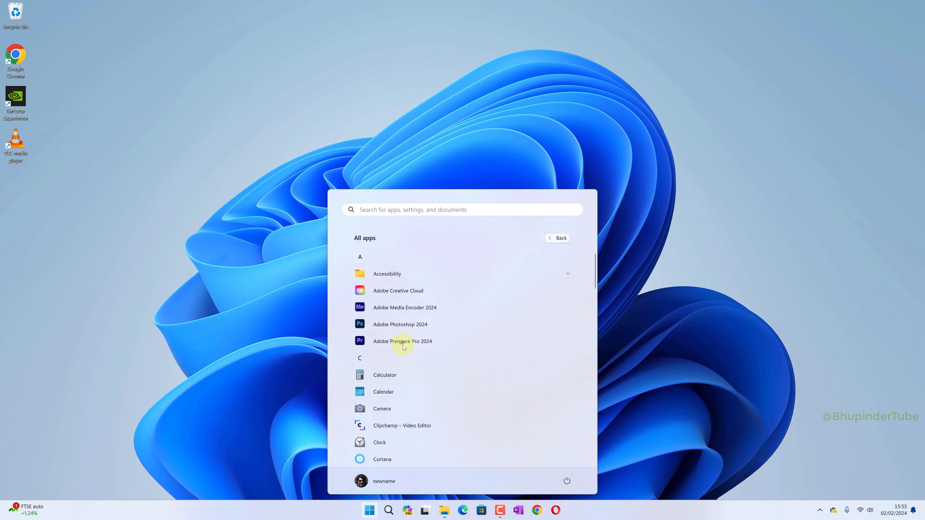
{"action": "left_click", "coordinate": [402, 341]}
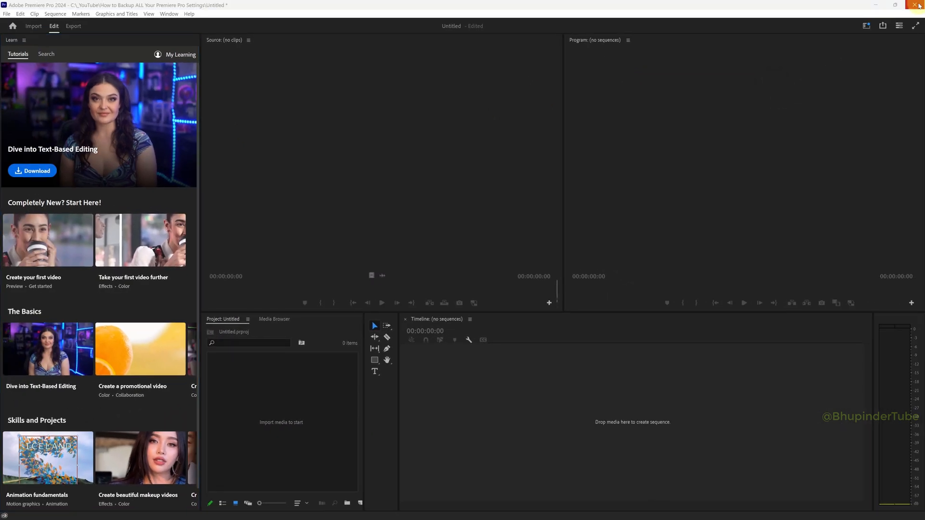
{"action": "left_click", "coordinate": [917, 5]}
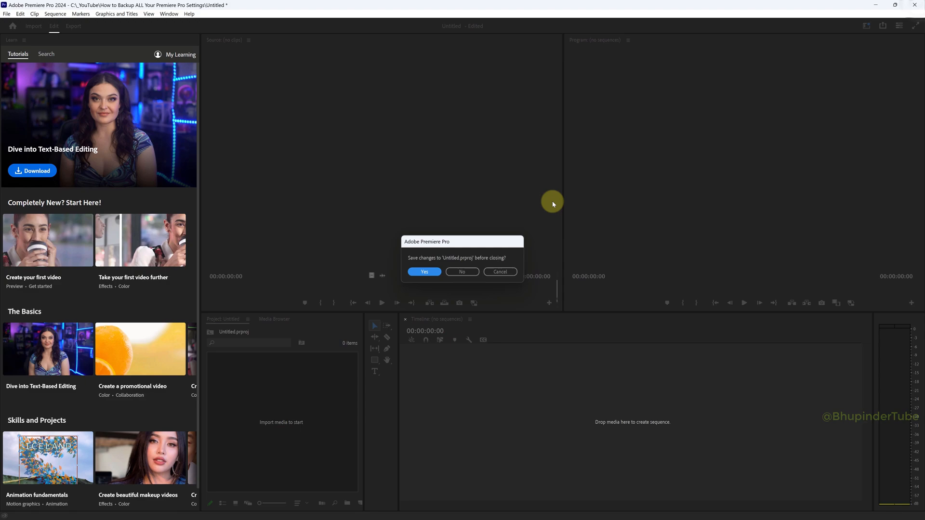
Step: Dismiss the save prompt and open Documents > Adobe > Premiere Pro > 24.0 > Profile-newname
{"action": "left_click", "coordinate": [461, 271]}
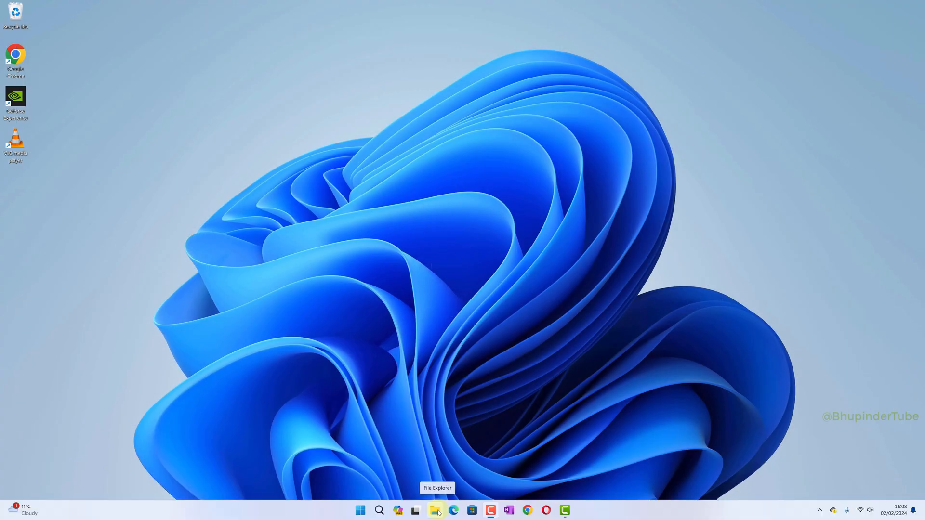
{"action": "left_click", "coordinate": [436, 510]}
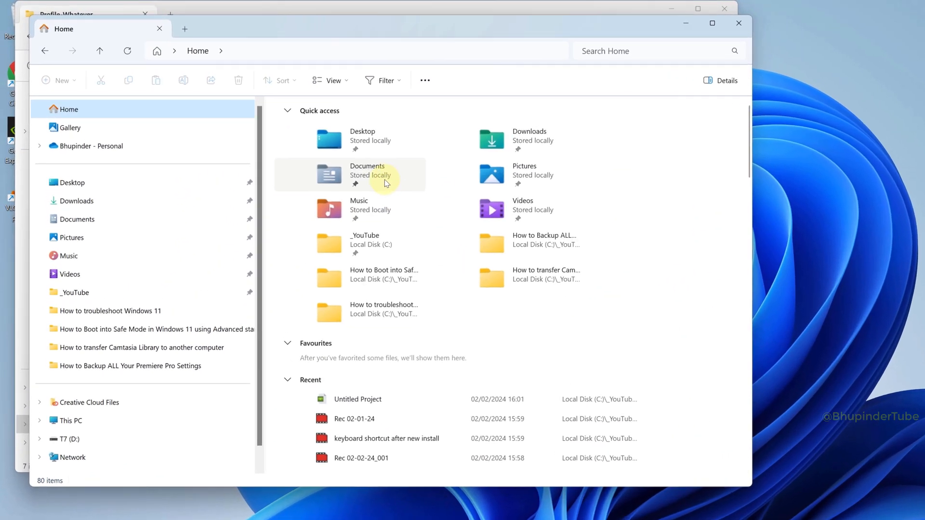
{"action": "double_click", "coordinate": [367, 174]}
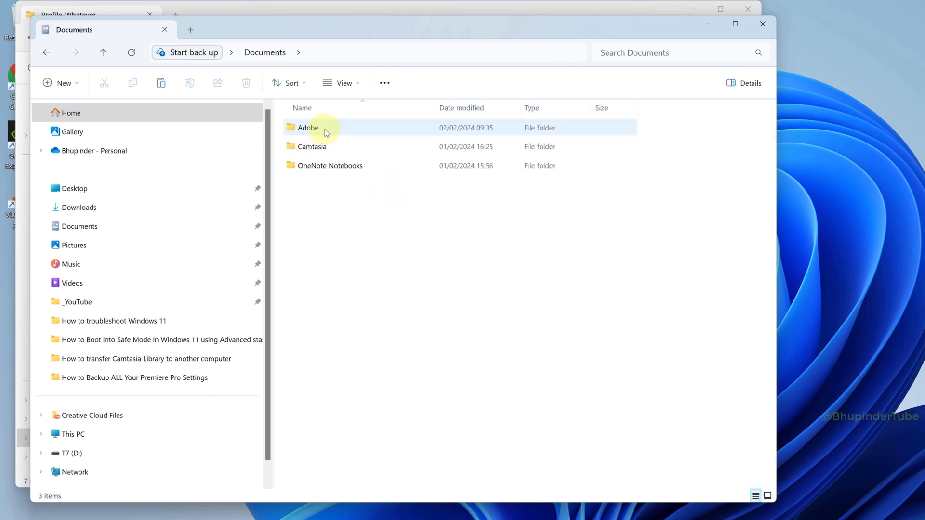
{"action": "double_click", "coordinate": [307, 127]}
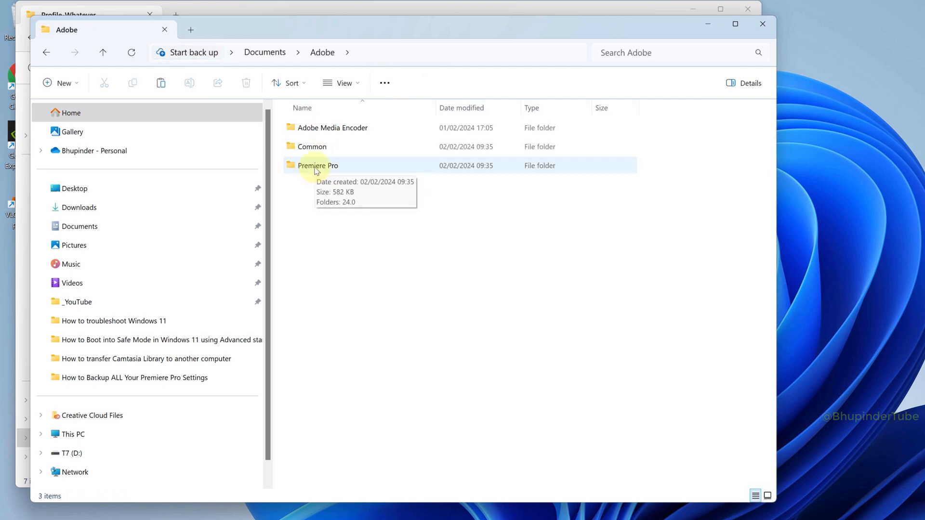
{"action": "double_click", "coordinate": [317, 165]}
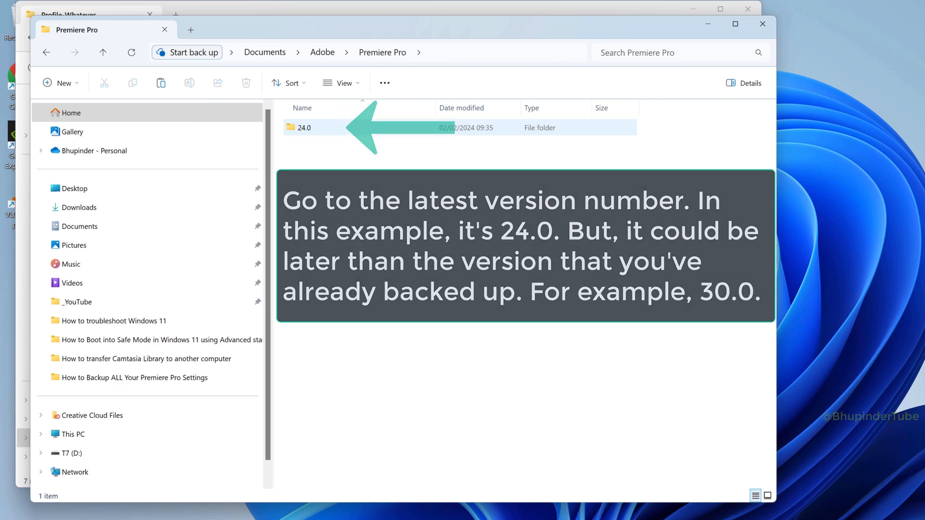
{"action": "double_click", "coordinate": [302, 127]}
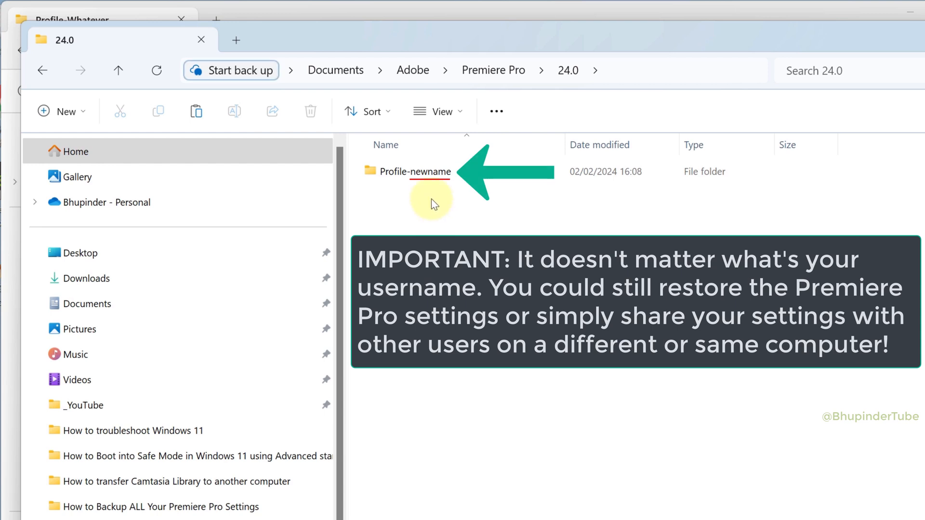
{"action": "mouse_move", "coordinate": [416, 171]}
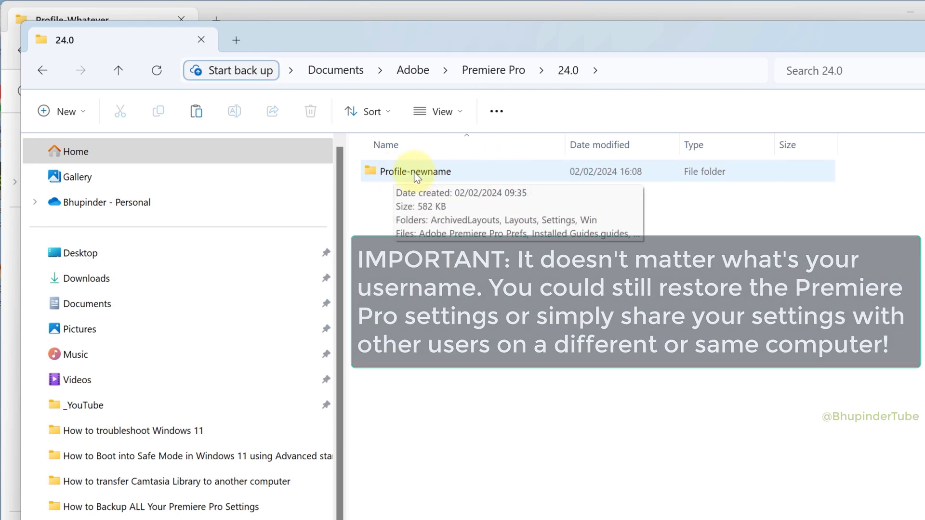
{"action": "double_click", "coordinate": [415, 171]}
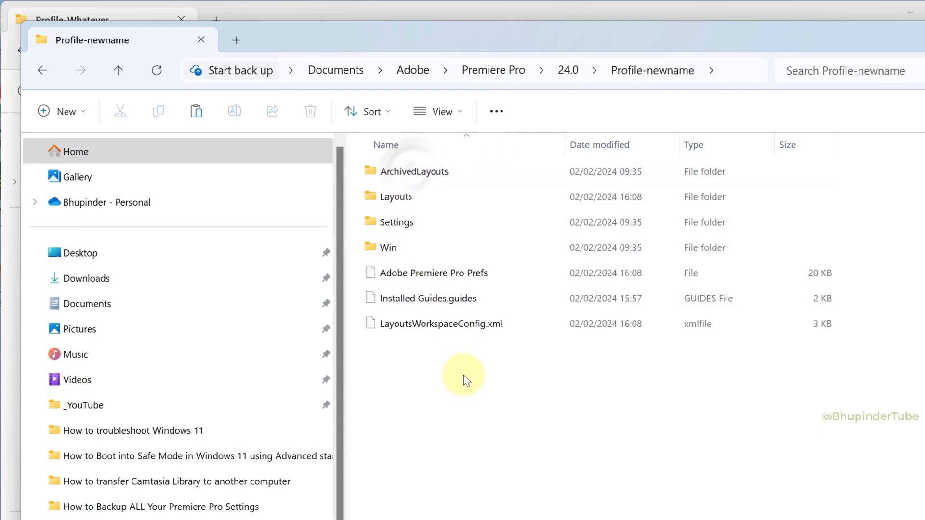
{"action": "mouse_move", "coordinate": [587, 337]}
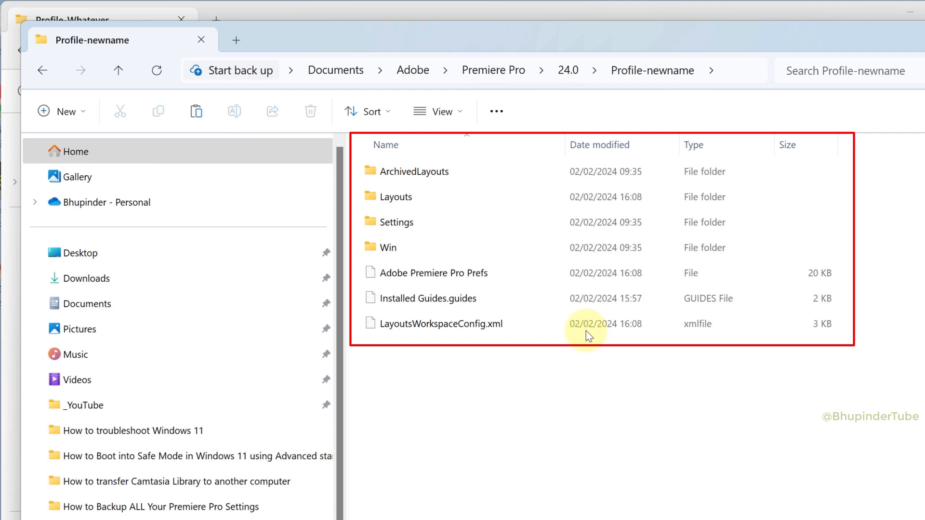
{"action": "mouse_move", "coordinate": [652, 47]}
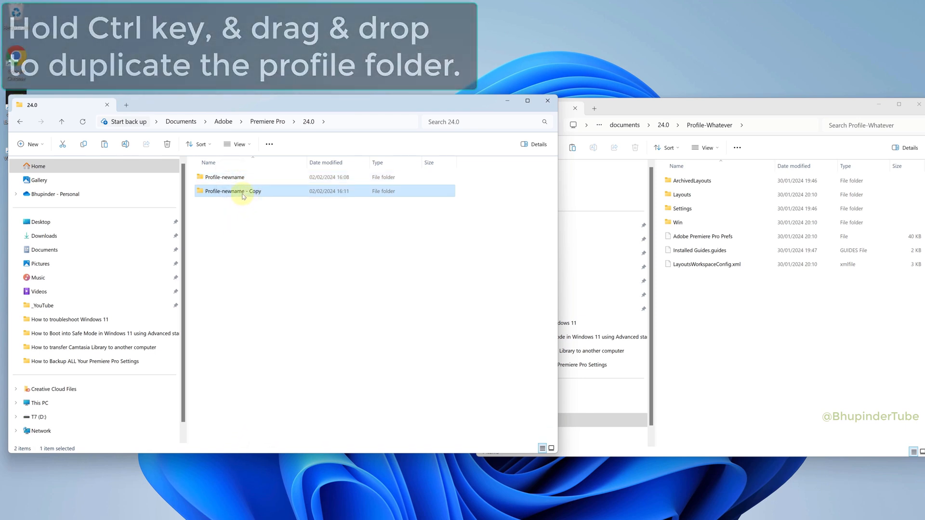
Step: Empty Profile-newname and copy all backed-up files from Profile-Whatever
{"action": "double_click", "coordinate": [224, 176]}
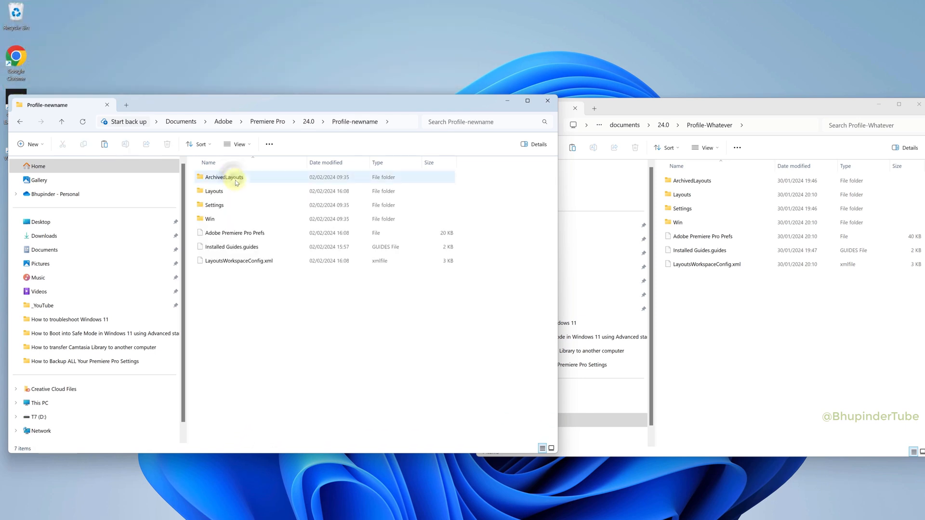
{"action": "key", "text": "ctrl+a"}
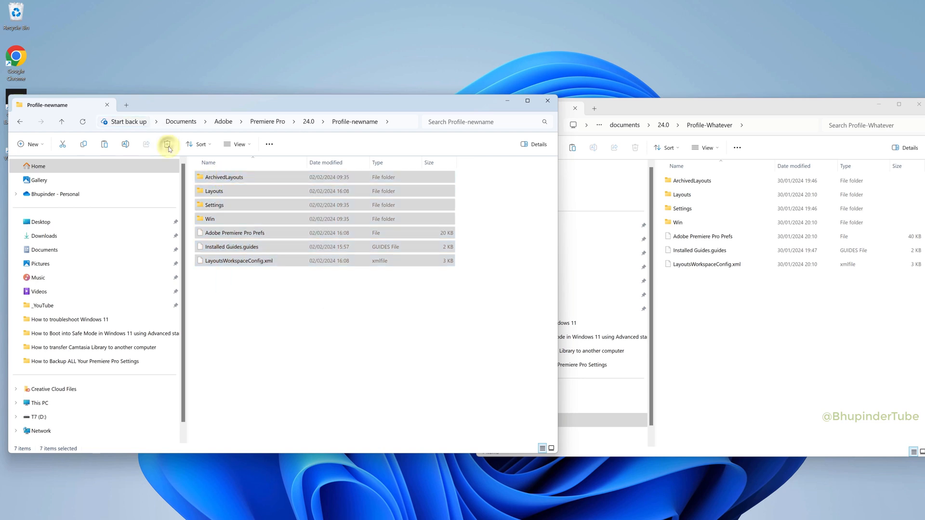
{"action": "left_click", "coordinate": [168, 144]}
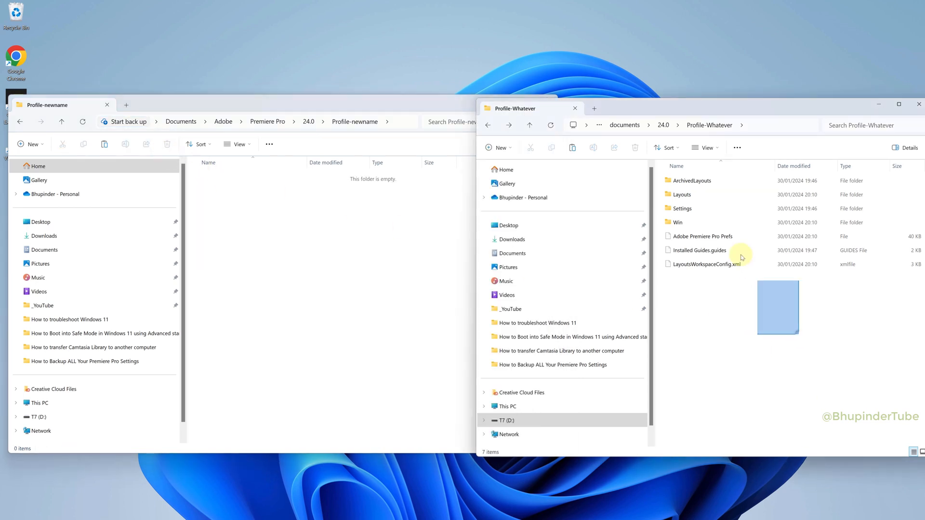
{"action": "left_click", "coordinate": [551, 147]}
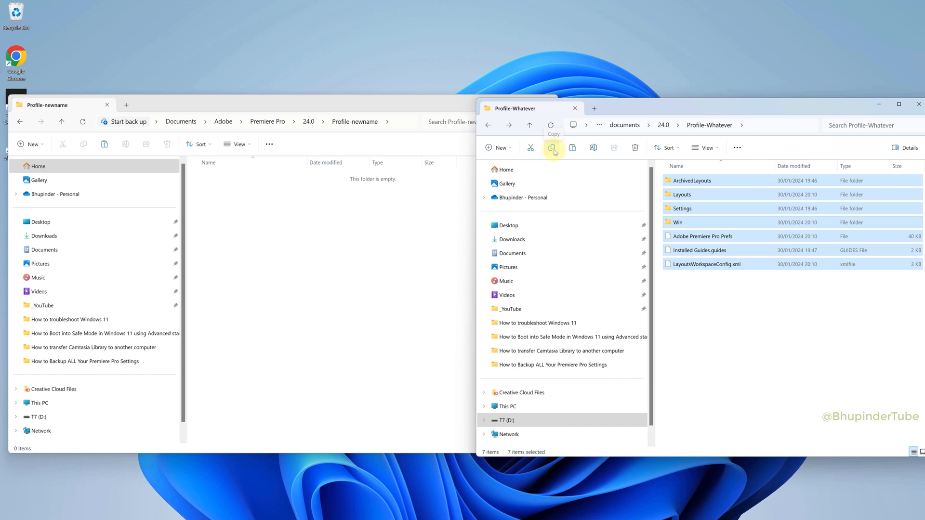
{"action": "mouse_move", "coordinate": [332, 240]}
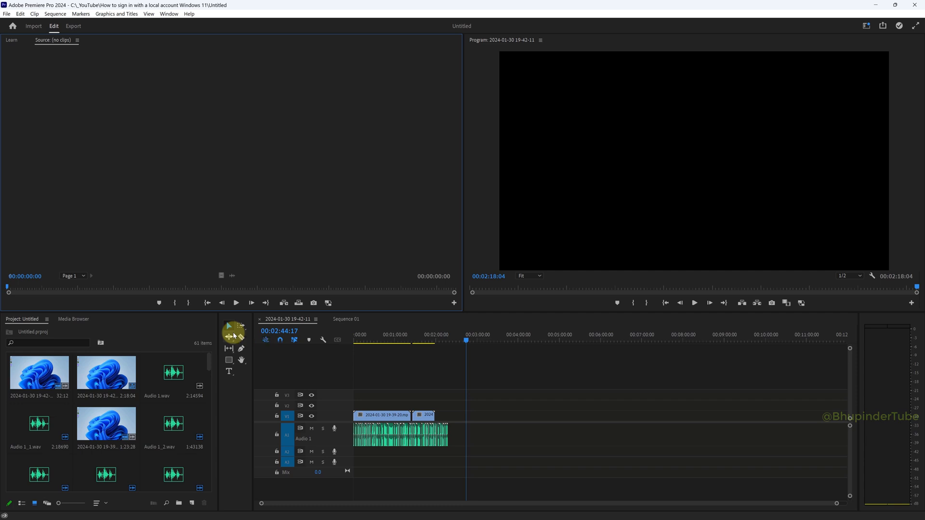
Step: Open and close the Audio 1 voice-over record settings, then show File > Project Settings > General
{"action": "left_click", "coordinate": [21, 14]}
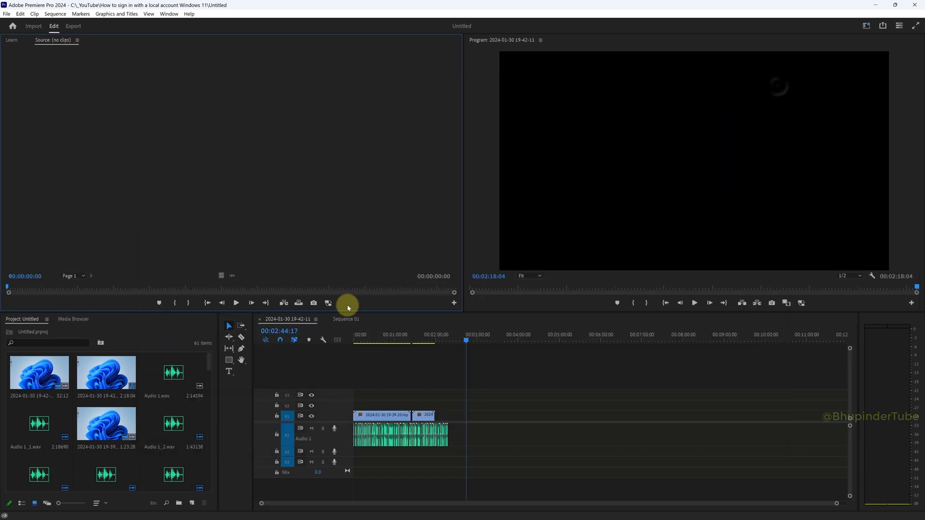
{"action": "left_click", "coordinate": [334, 428]}
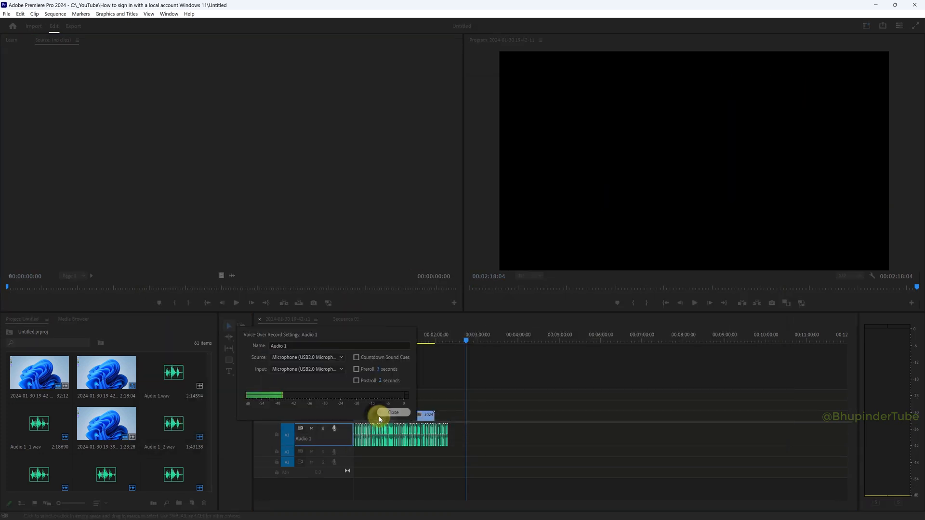
{"action": "left_click", "coordinate": [6, 14]}
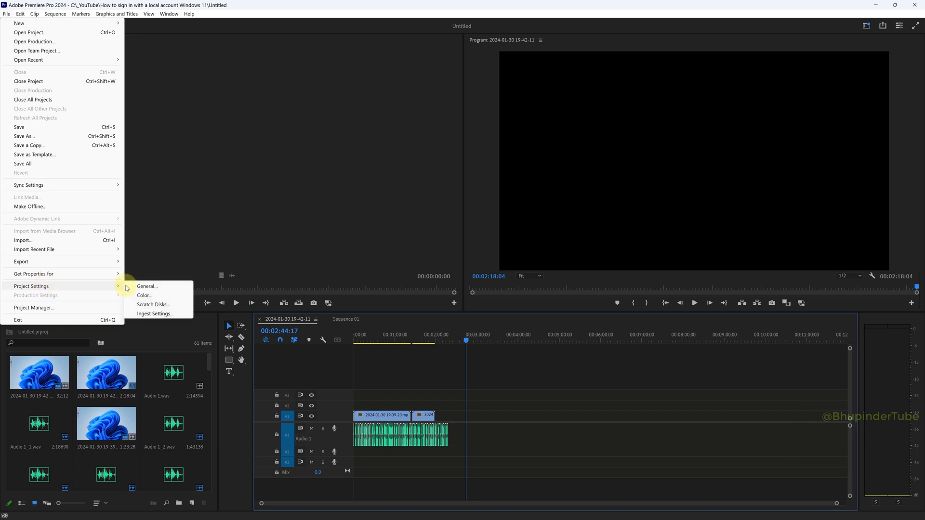
{"action": "left_click", "coordinate": [146, 286]}
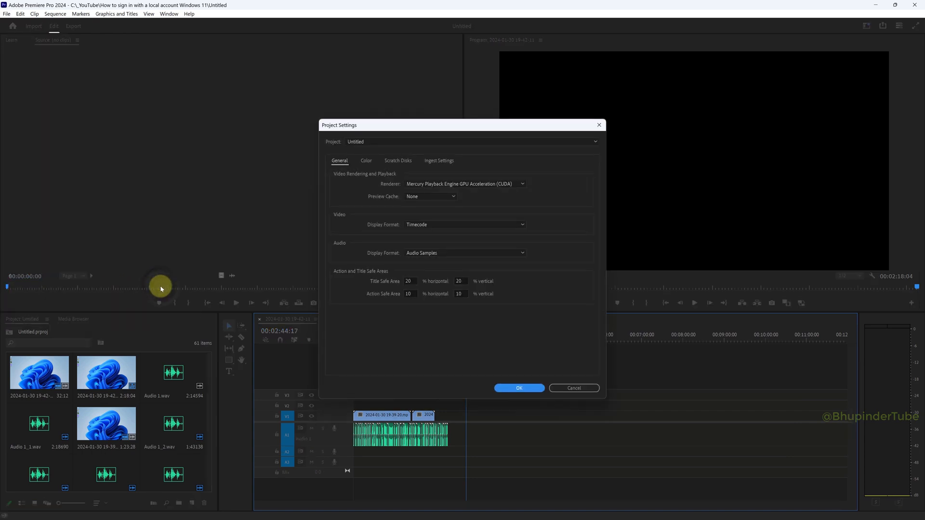
{"action": "mouse_move", "coordinate": [434, 192]}
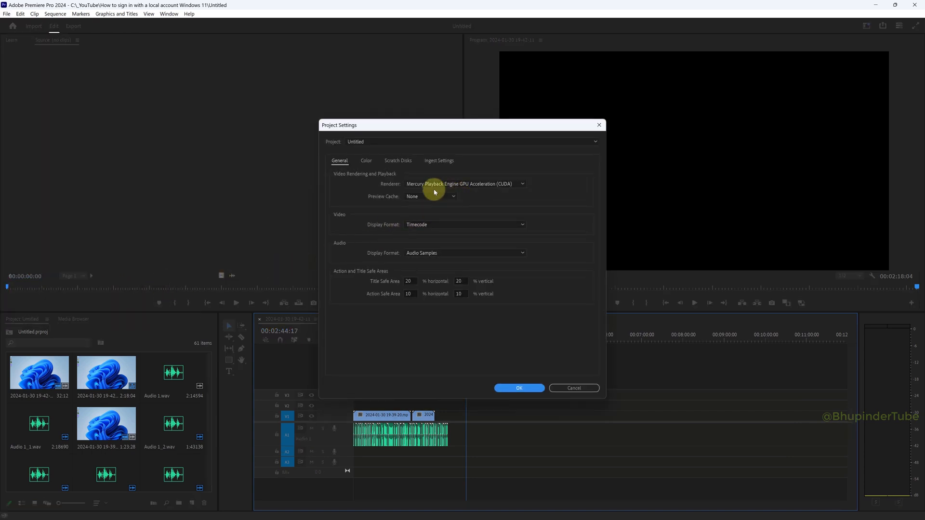
{"action": "mouse_move", "coordinate": [466, 191]}
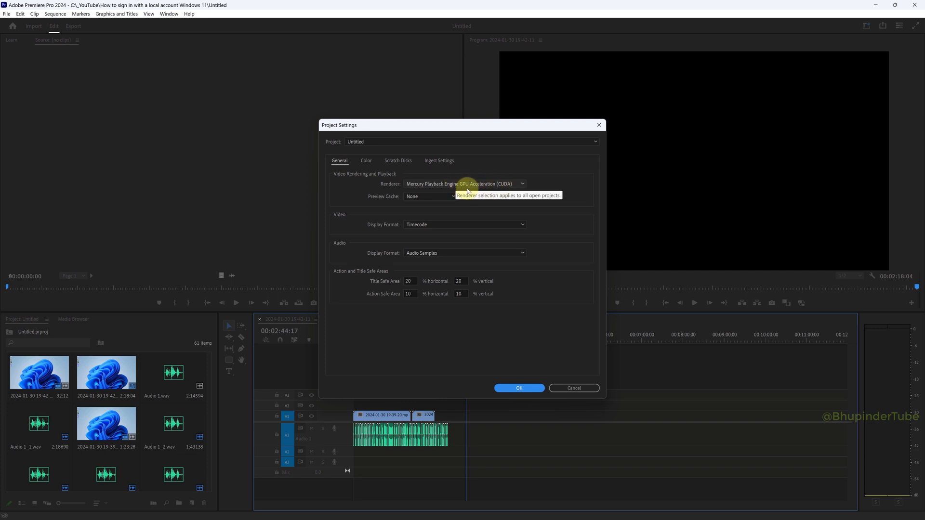